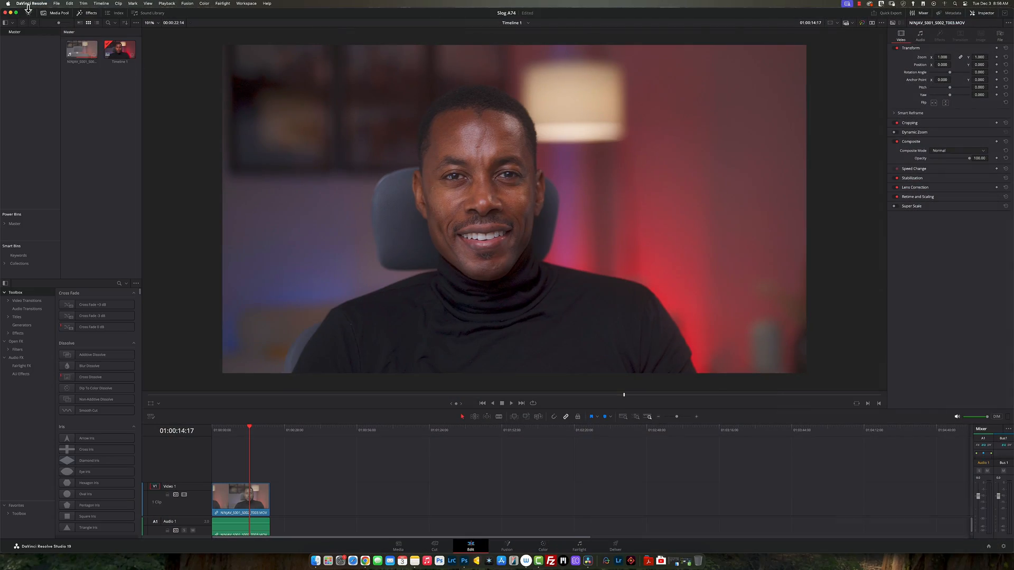
- Open Preferences to the General system settings with Mac display profiles and Rec.709-A tagging enabled
{"action": "left_click", "coordinate": [27, 3]}
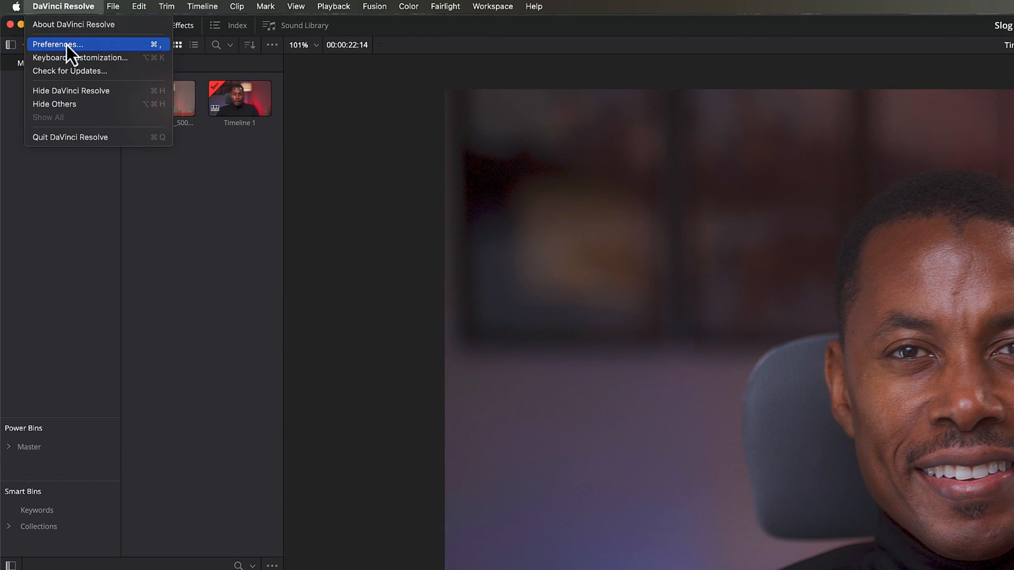
{"action": "left_click", "coordinate": [50, 43]}
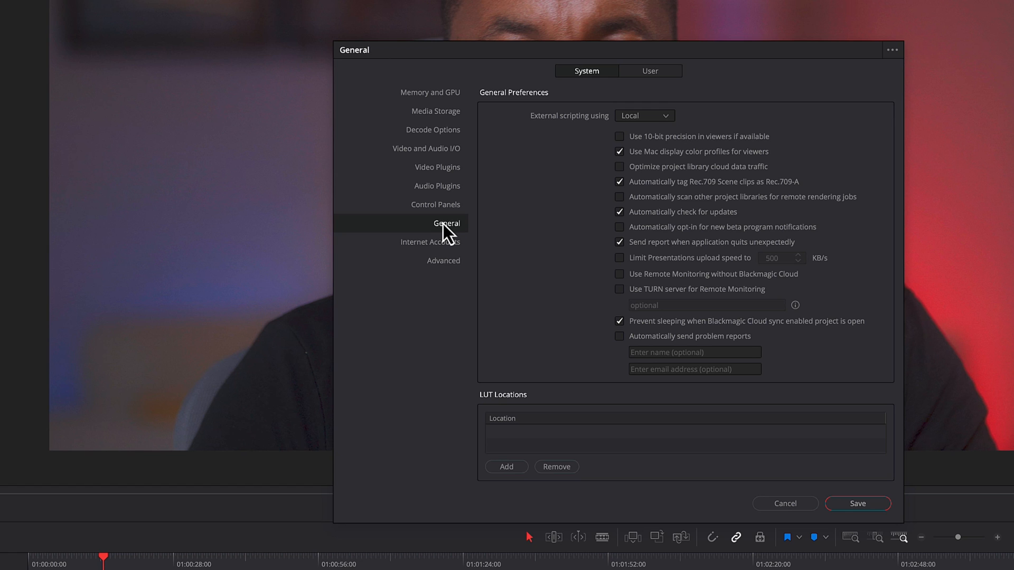
{"action": "mouse_move", "coordinate": [723, 168]}
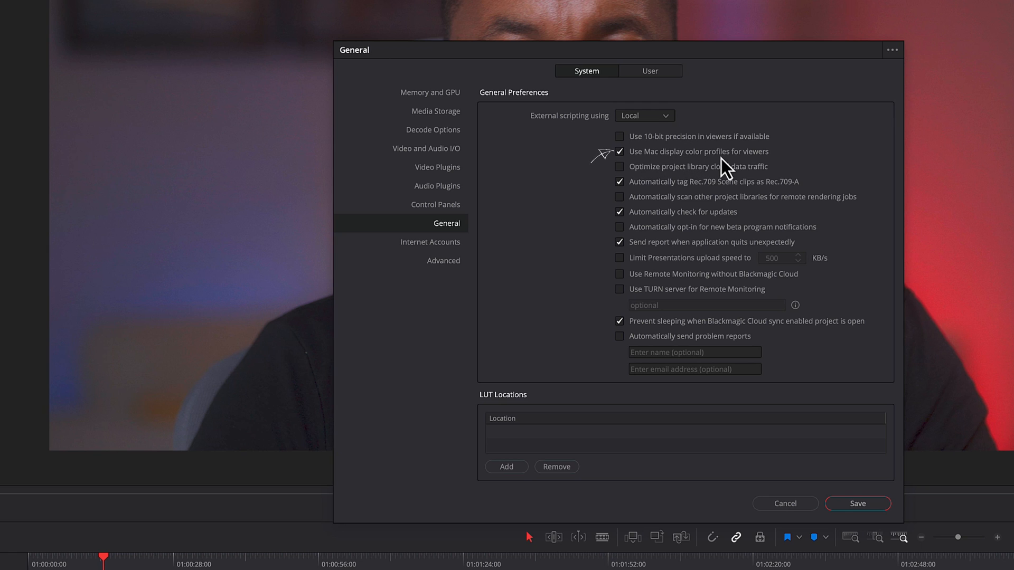
{"action": "mouse_move", "coordinate": [754, 164]}
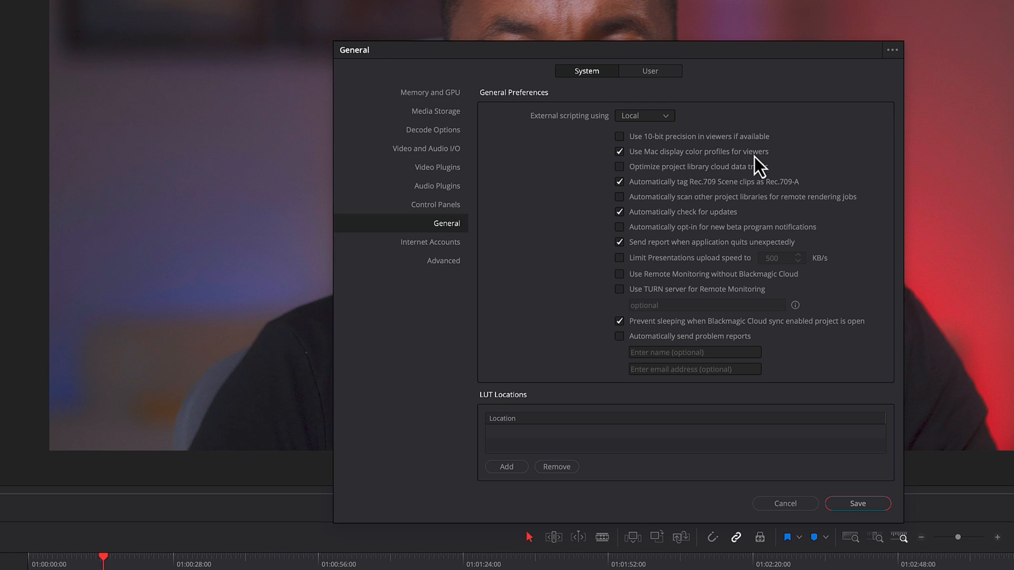
{"action": "mouse_move", "coordinate": [661, 205]}
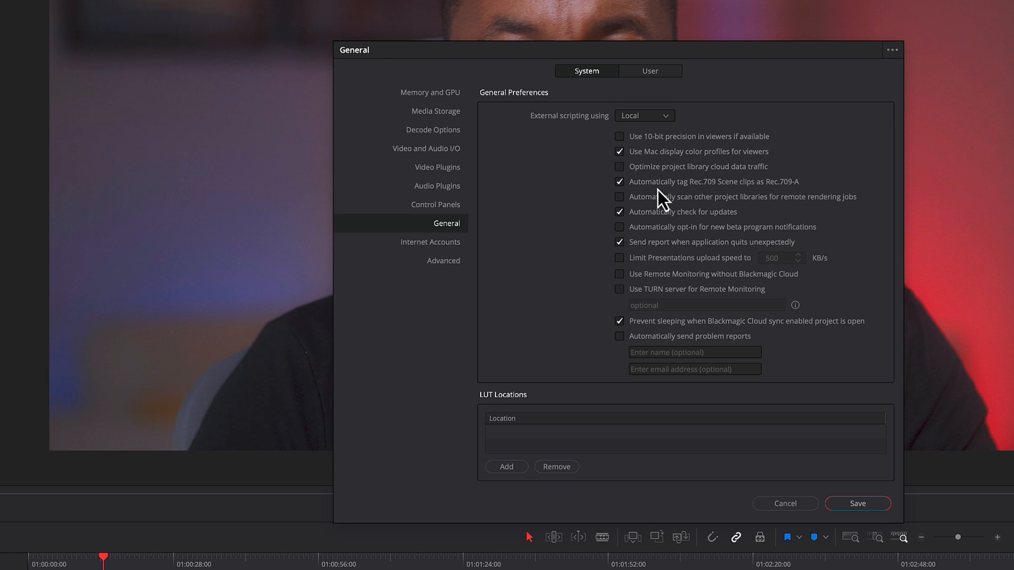
{"action": "mouse_move", "coordinate": [703, 203]}
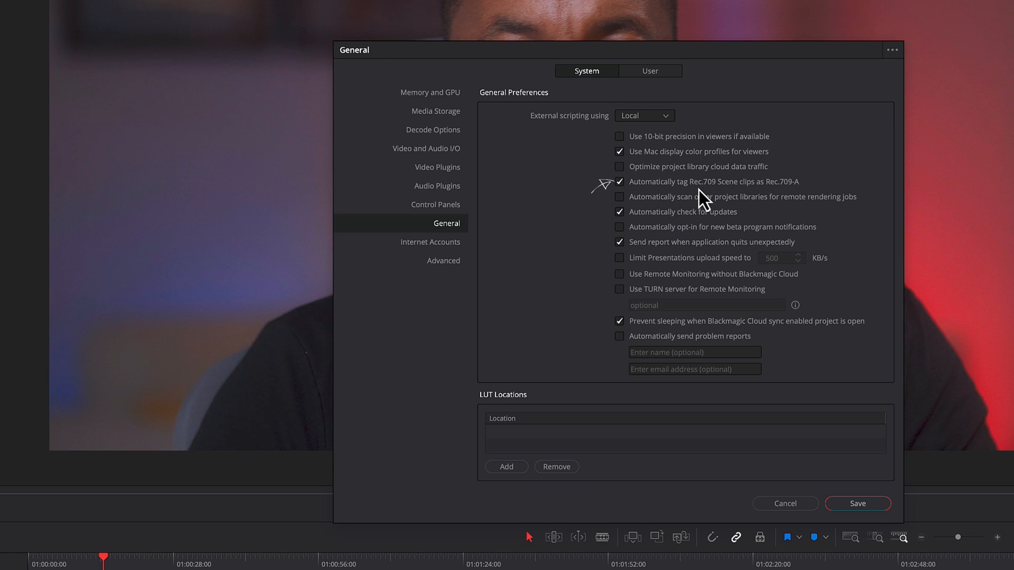
{"action": "mouse_move", "coordinate": [769, 202]}
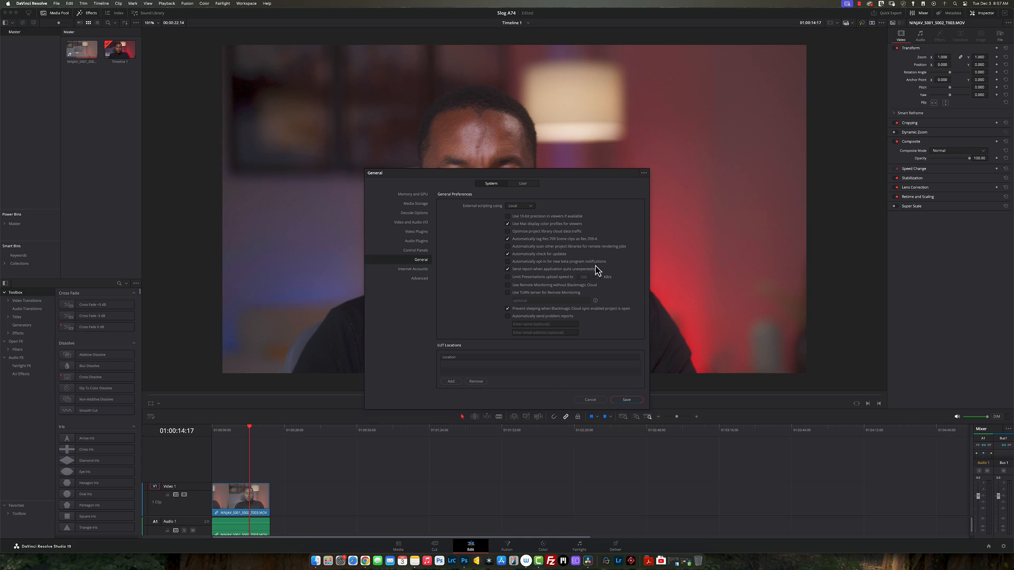
- Save preferences and view Color Management: DaVinci WG timeline, Rec.709-A output
{"action": "left_click", "coordinate": [626, 399]}
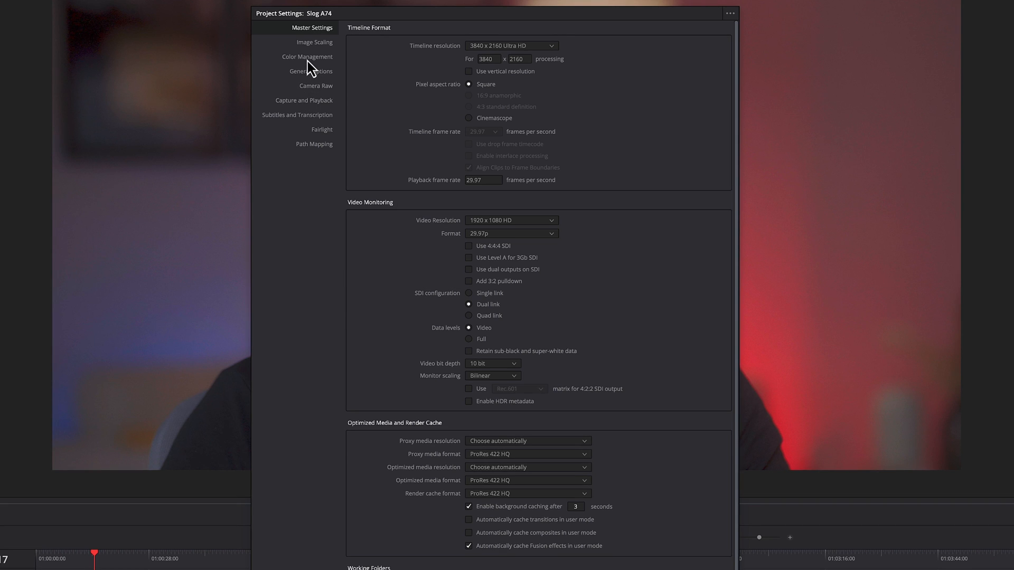
{"action": "left_click", "coordinate": [307, 57]}
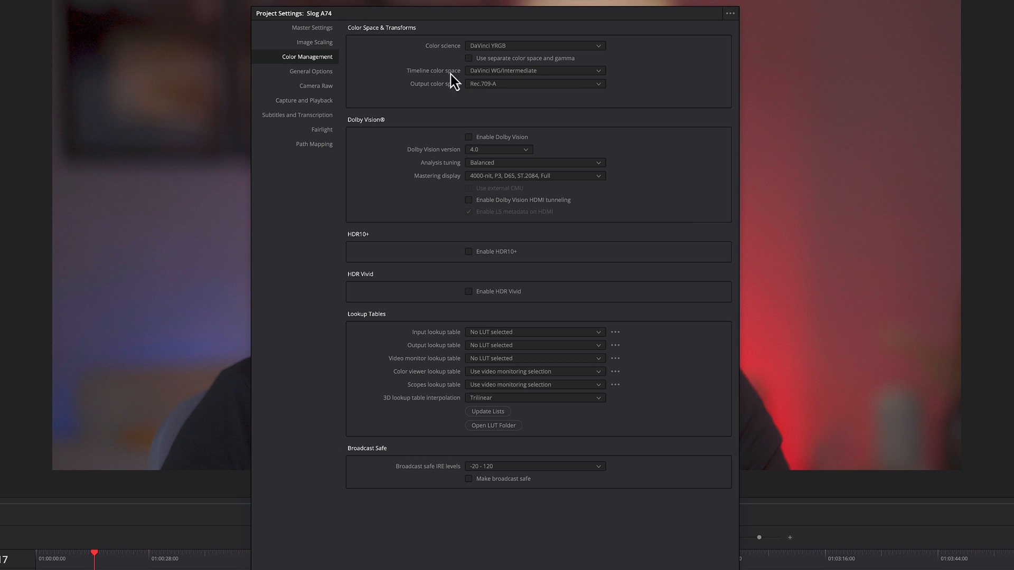
{"action": "mouse_move", "coordinate": [493, 79]}
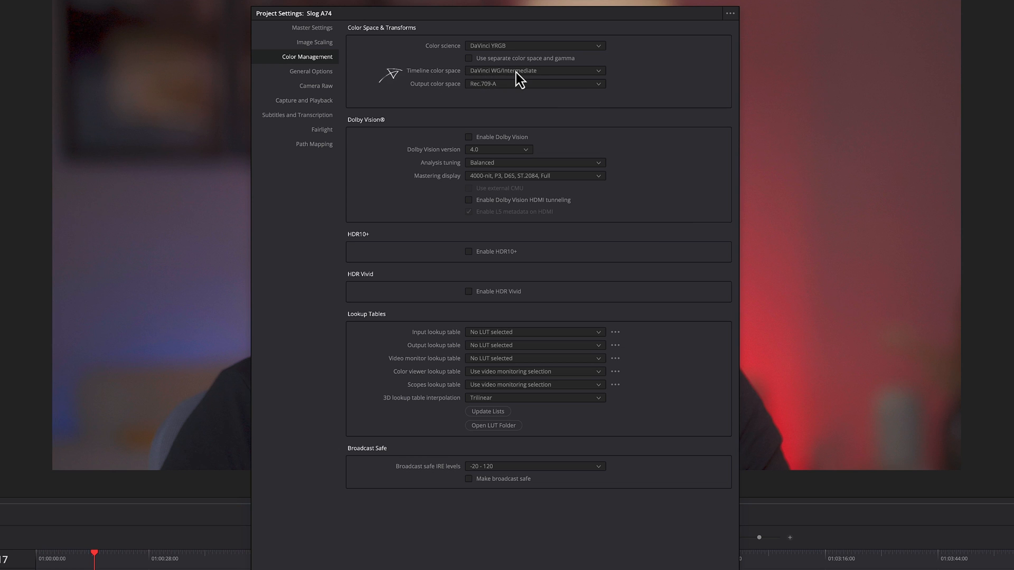
{"action": "mouse_move", "coordinate": [428, 98]}
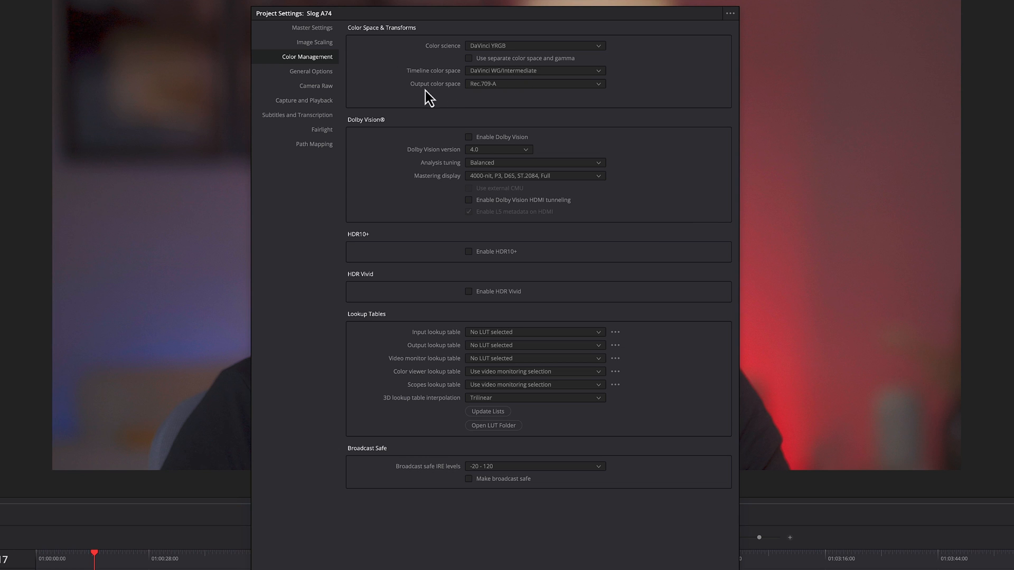
{"action": "mouse_move", "coordinate": [499, 98]}
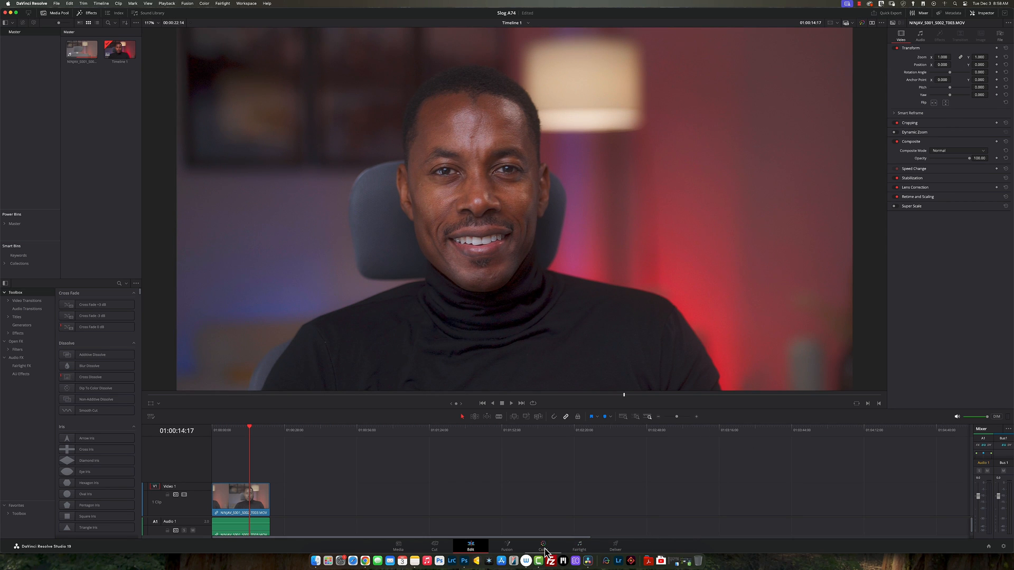
{"action": "left_click", "coordinate": [543, 547]}
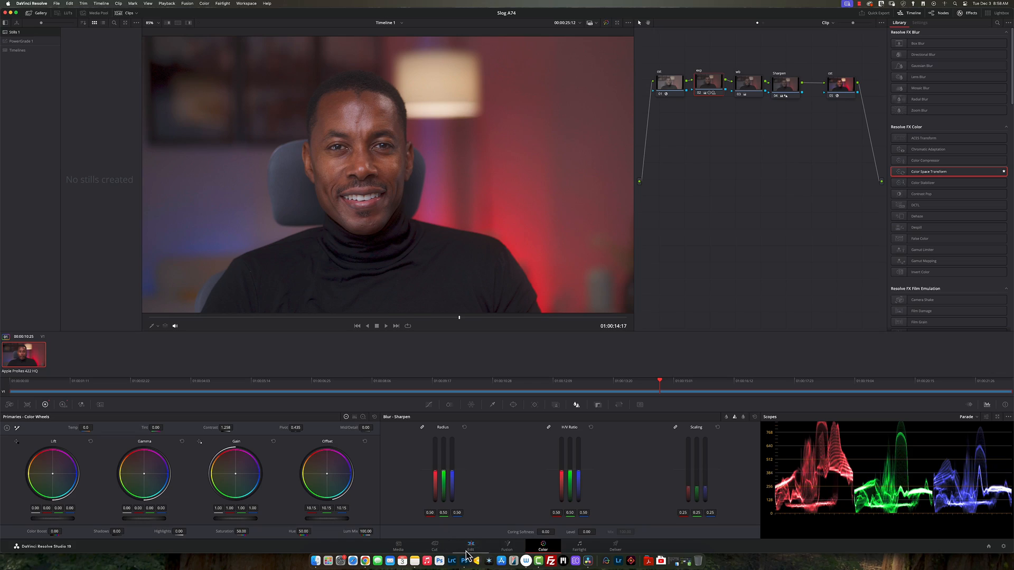
{"action": "left_click", "coordinate": [470, 546]}
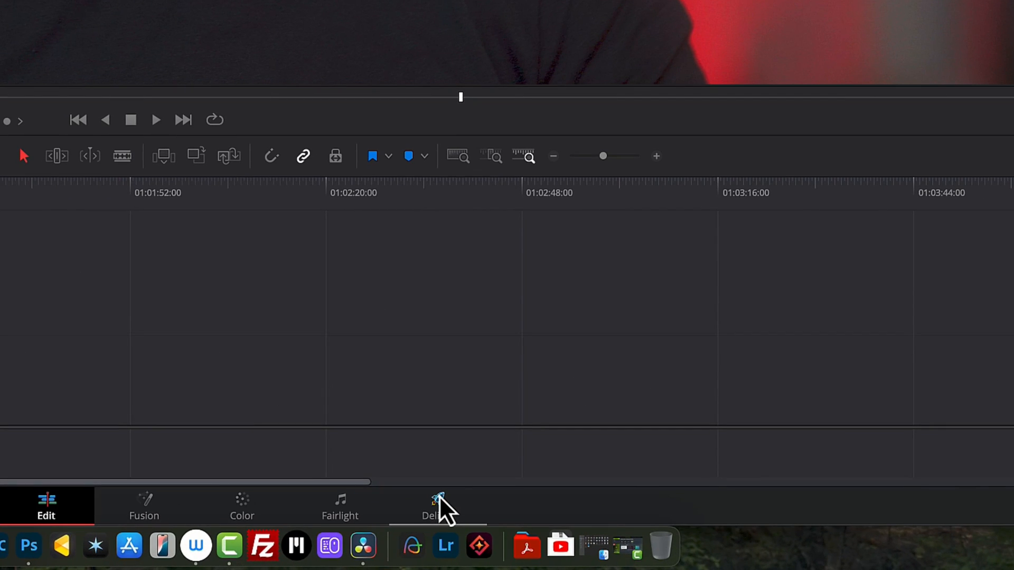
- On the Deliver page, keep QuickTime H.264 and restrict quality to 80000 Kb/s
{"action": "left_click", "coordinate": [439, 505]}
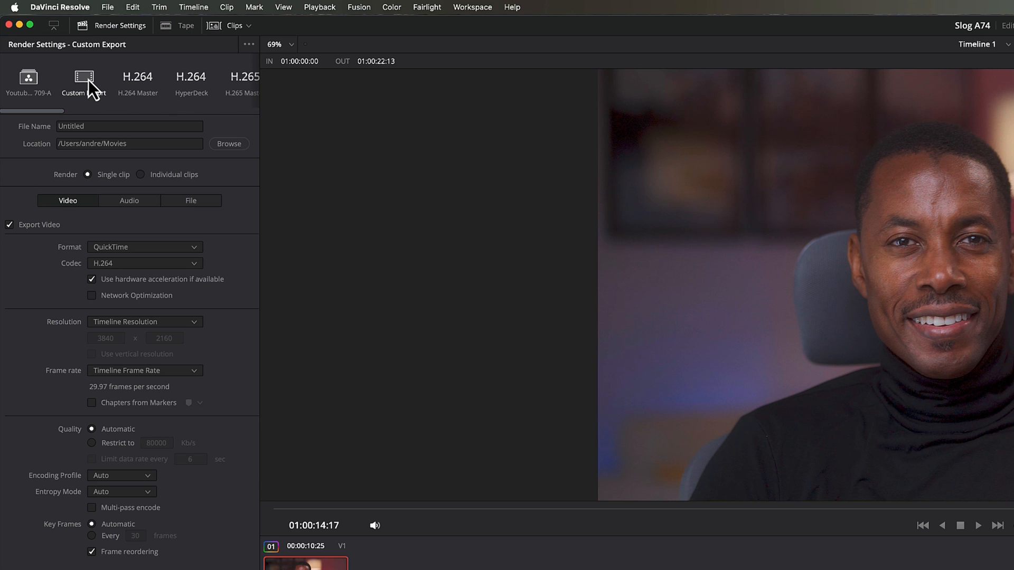
{"action": "mouse_move", "coordinate": [95, 108]}
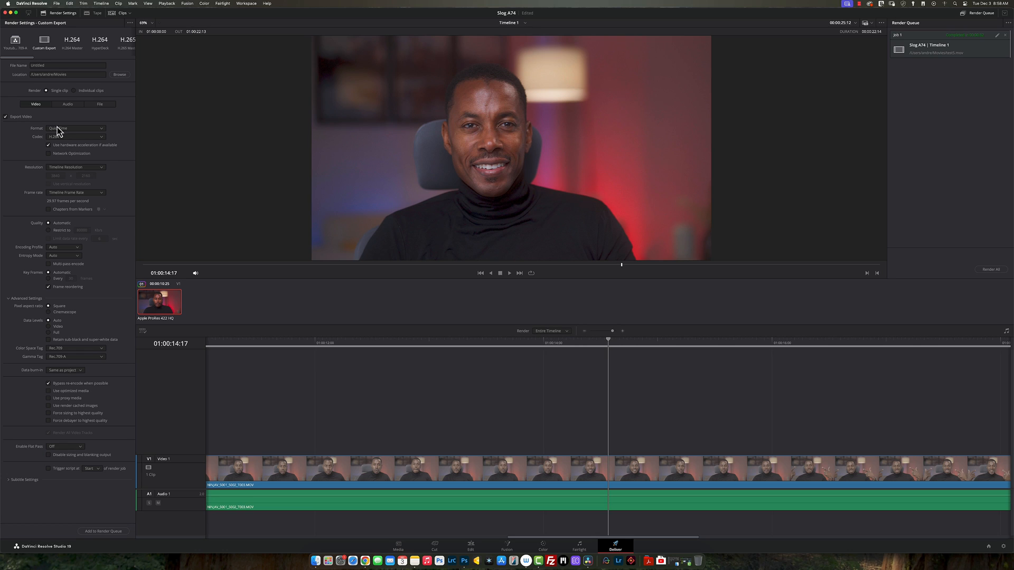
{"action": "left_click", "coordinate": [76, 128]}
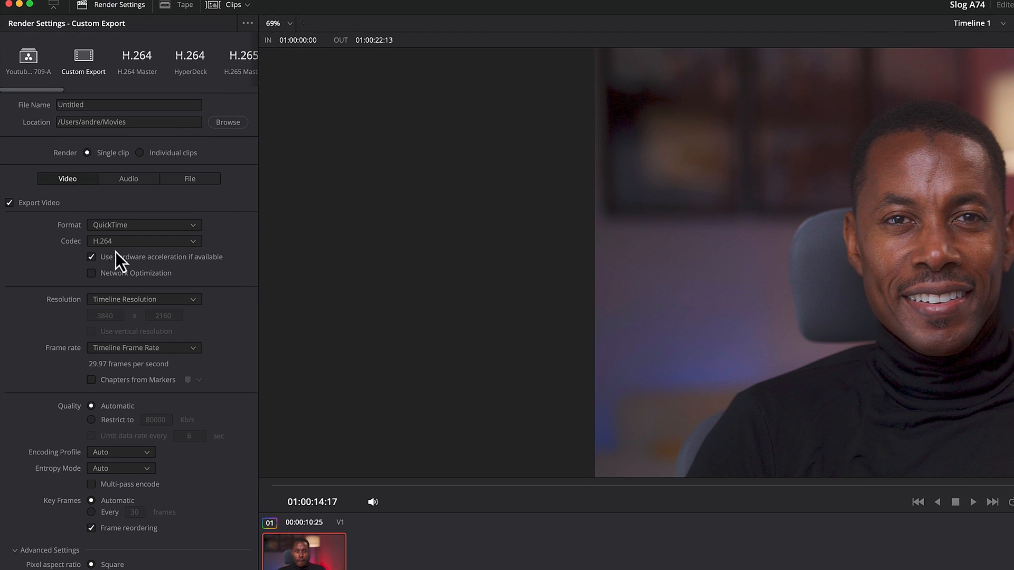
{"action": "mouse_move", "coordinate": [111, 260]}
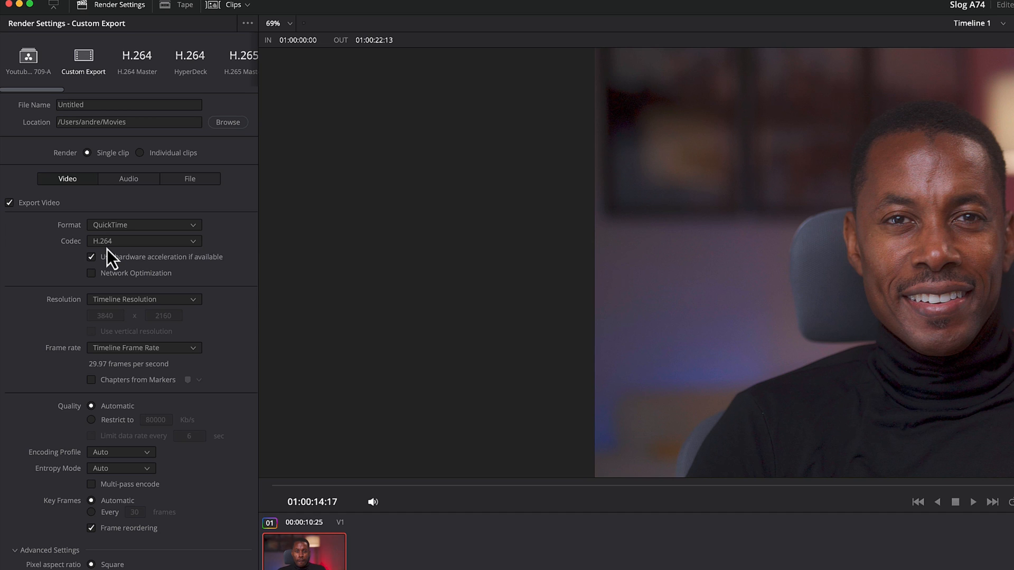
{"action": "mouse_move", "coordinate": [140, 315]}
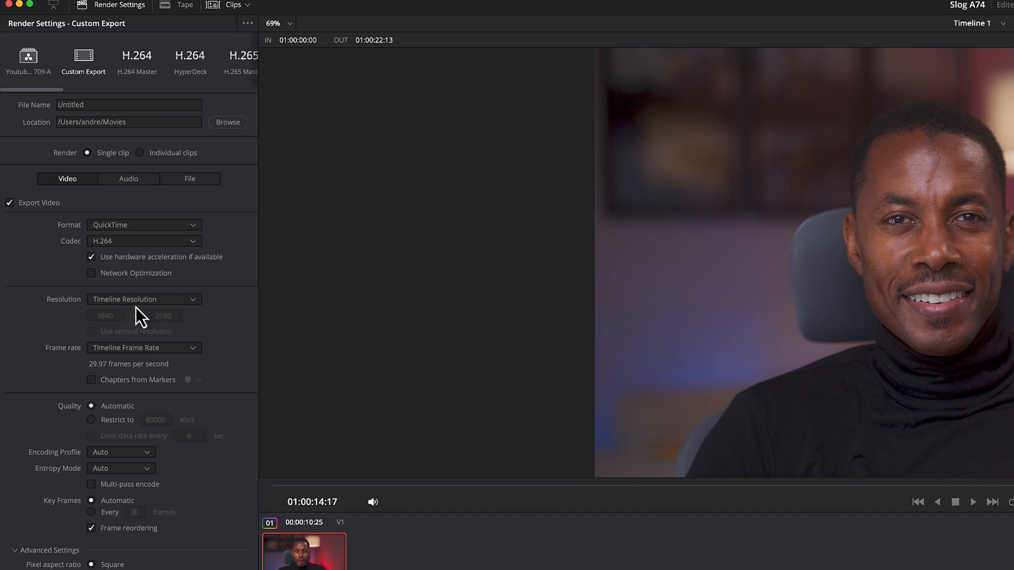
{"action": "mouse_move", "coordinate": [64, 477]}
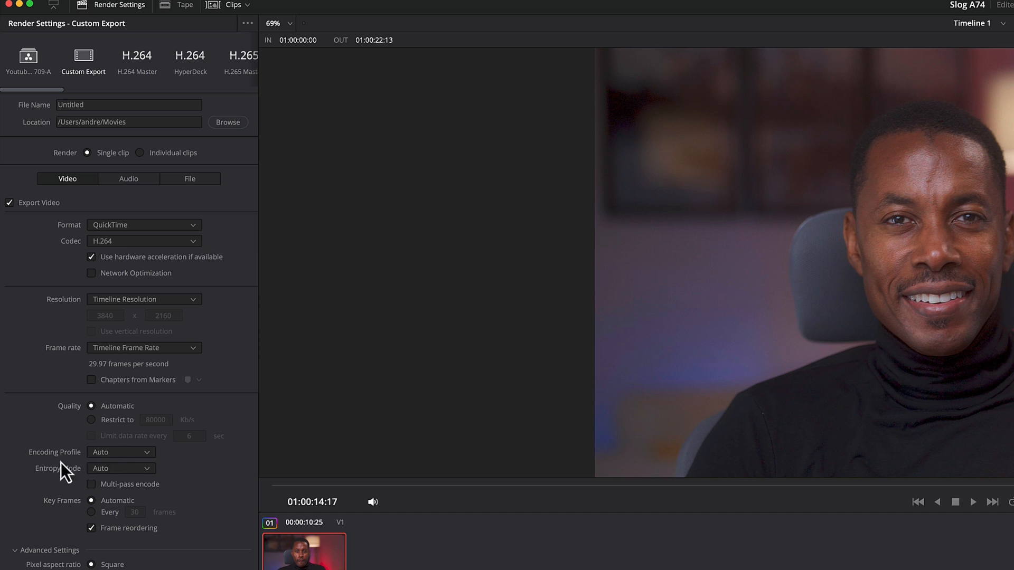
{"action": "mouse_move", "coordinate": [109, 509]}
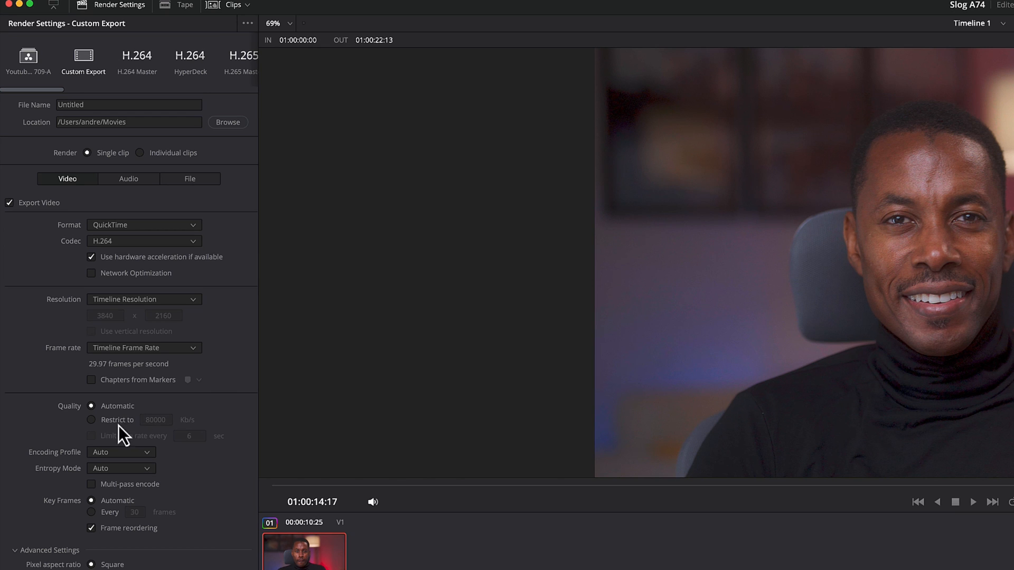
{"action": "mouse_move", "coordinate": [53, 433]}
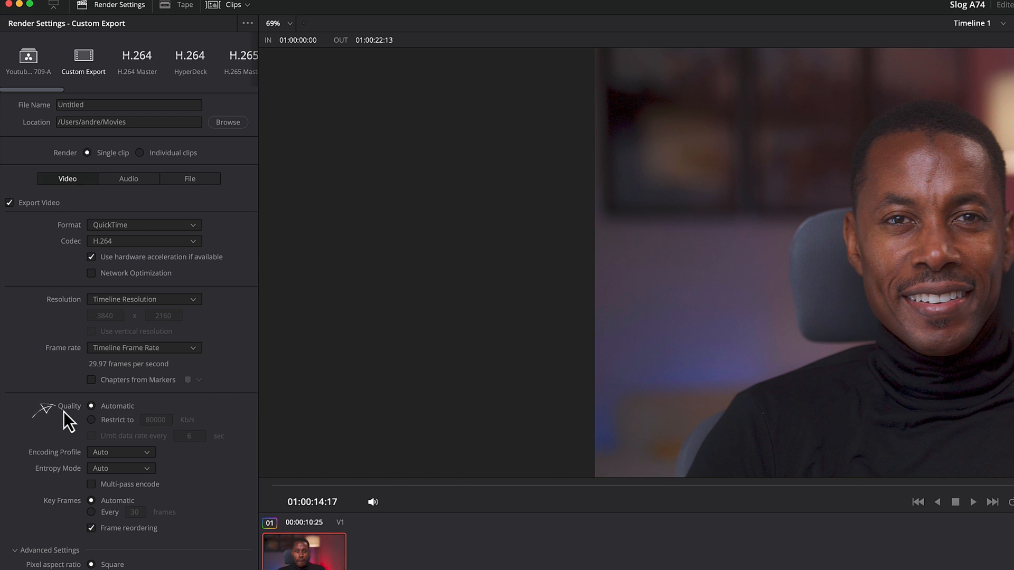
{"action": "left_click", "coordinate": [91, 420]}
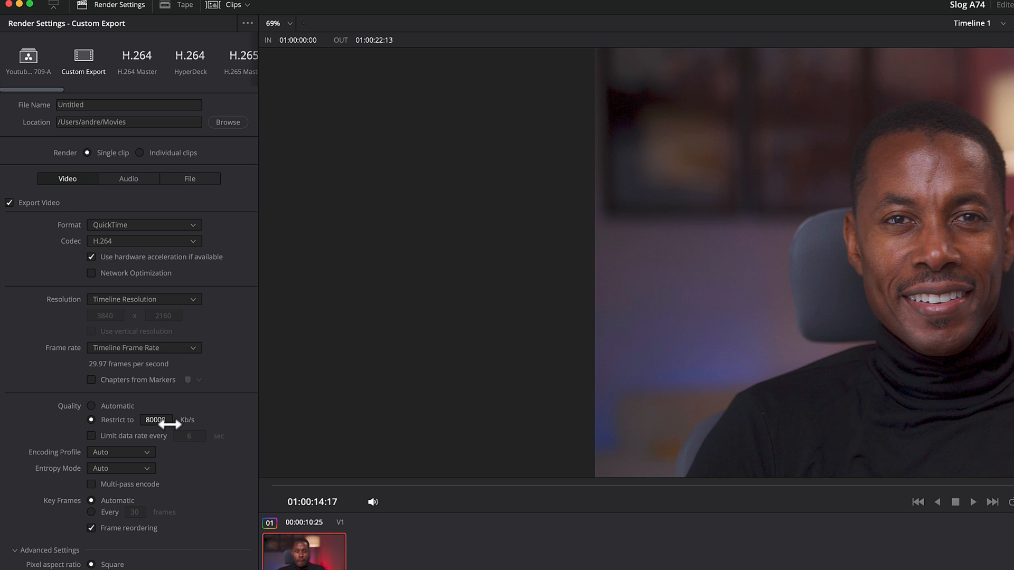
- In Advanced Settings, tag the export as Rec.709 colour space with Rec.709-A gamma
{"action": "scroll", "scroll_direction": "down", "scroll_amount": 3}
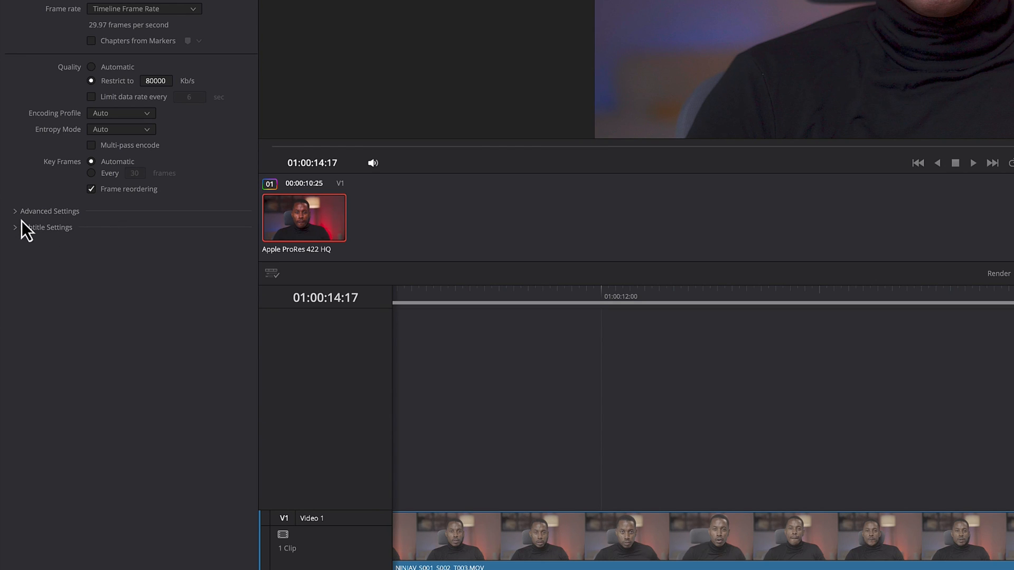
{"action": "left_click", "coordinate": [50, 211]}
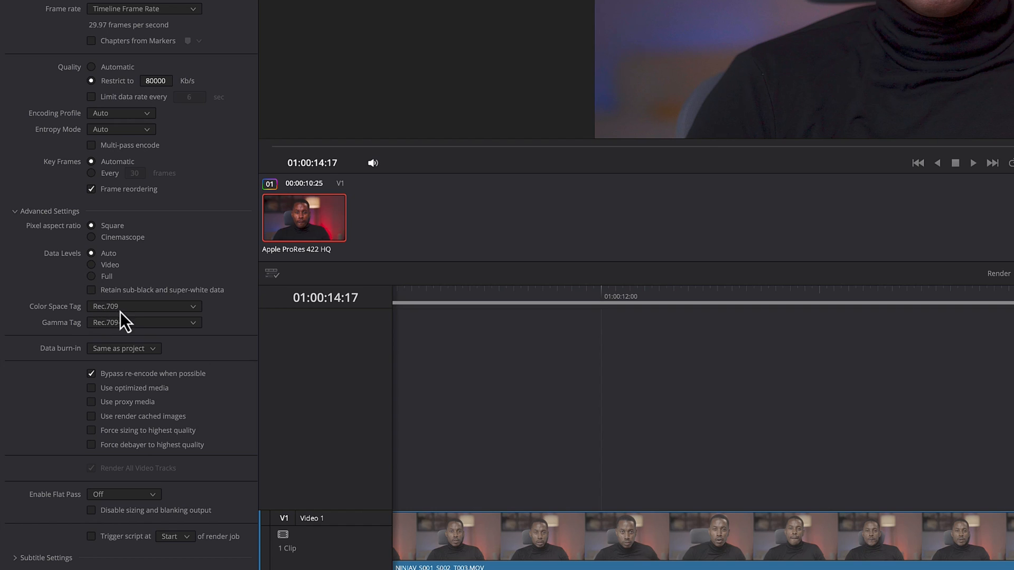
{"action": "left_click", "coordinate": [144, 323]}
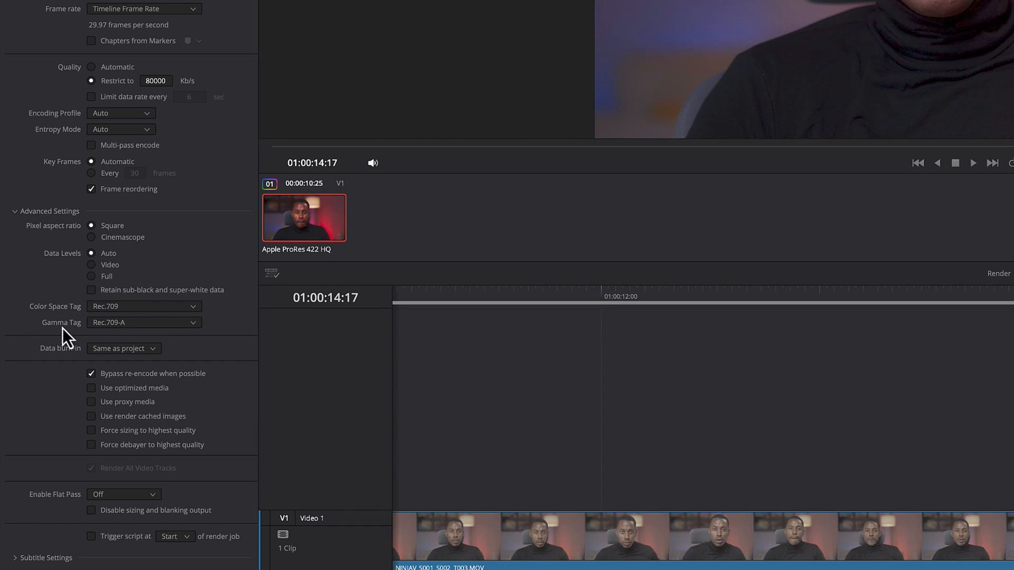
{"action": "mouse_move", "coordinate": [70, 327]}
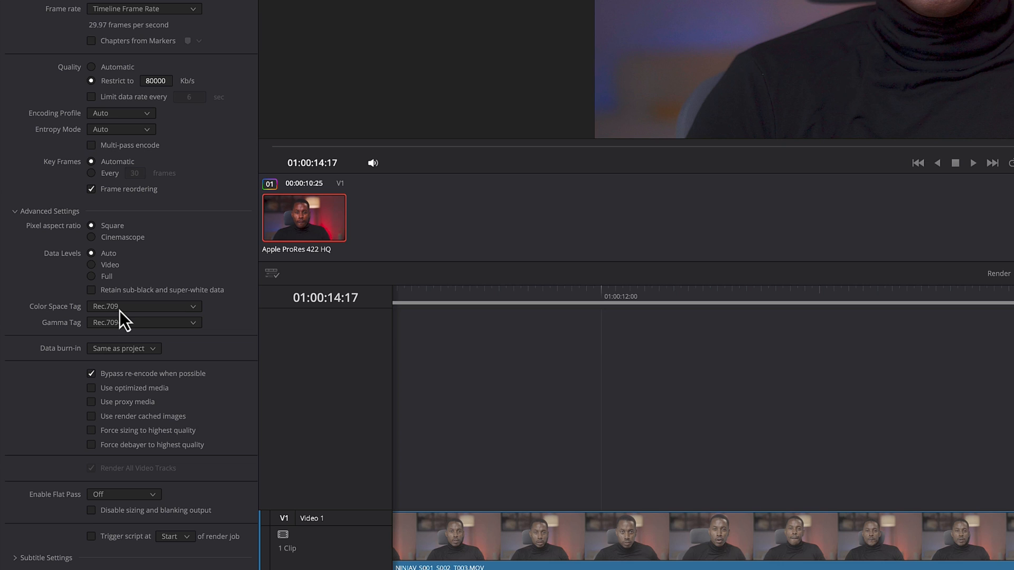
{"action": "left_click", "coordinate": [143, 323]}
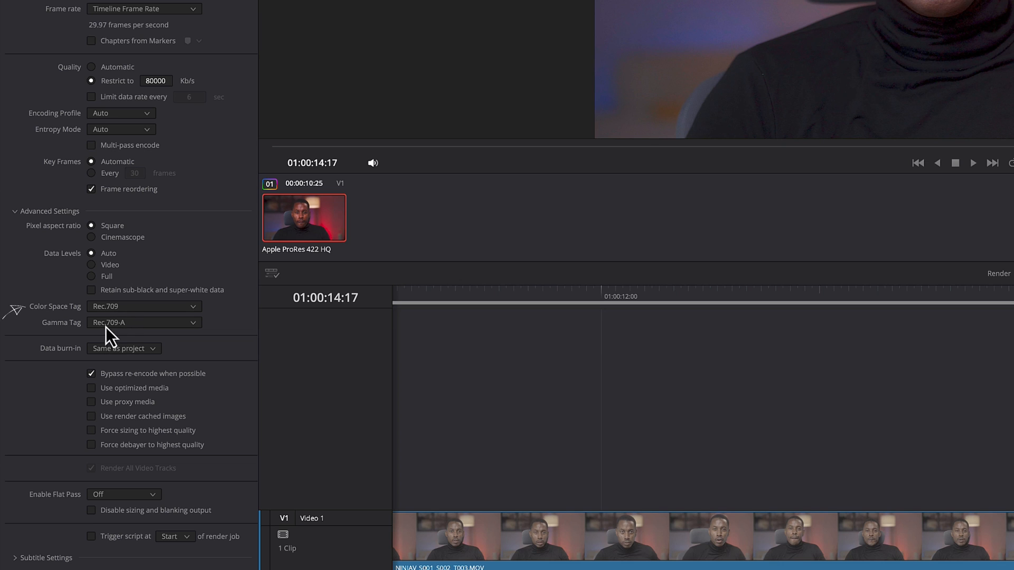
{"action": "mouse_move", "coordinate": [124, 332]}
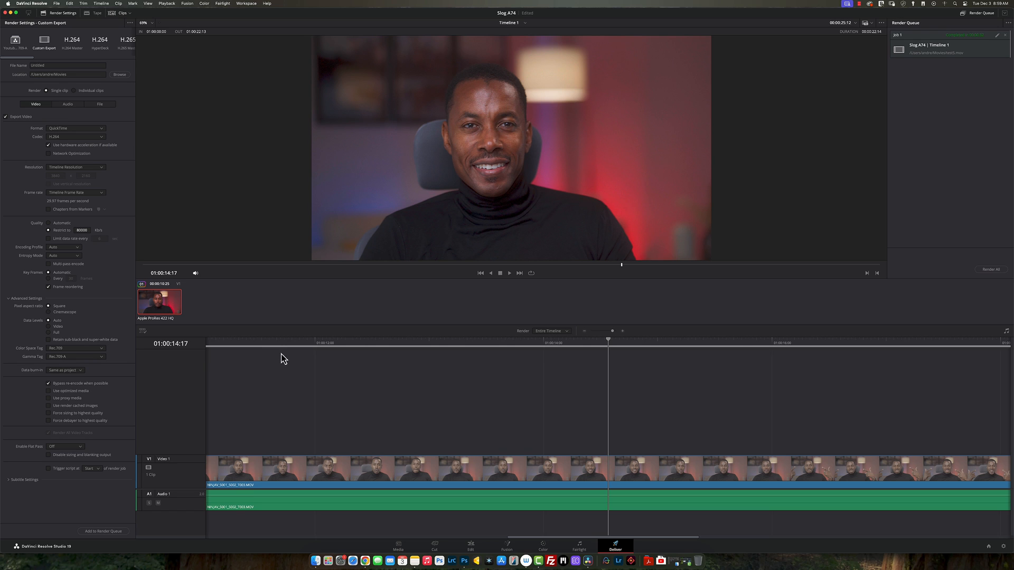
{"action": "mouse_move", "coordinate": [834, 509]}
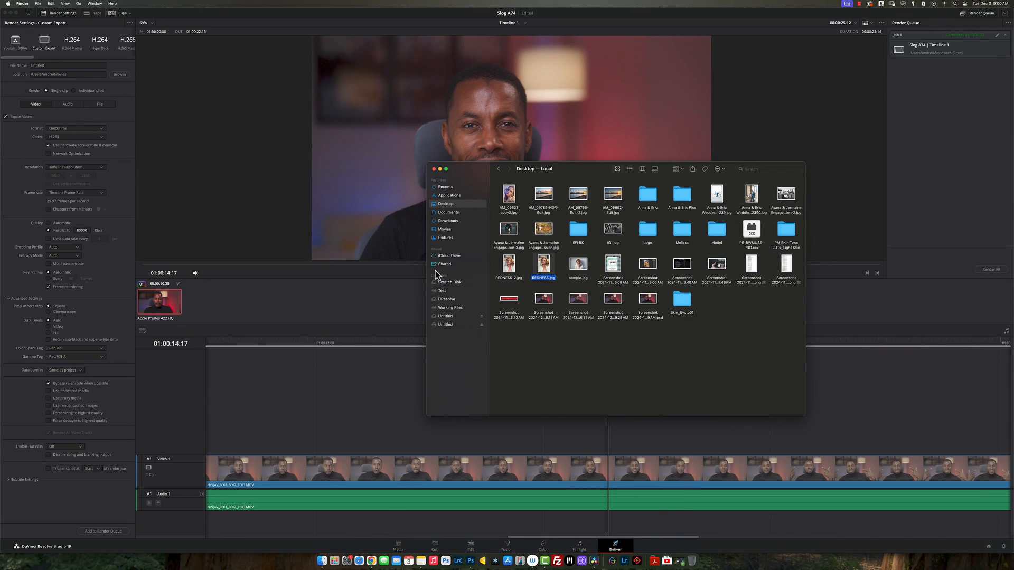
- Open Movies in Finder and Quick Look the rendered test4 clip
{"action": "left_click", "coordinate": [445, 230]}
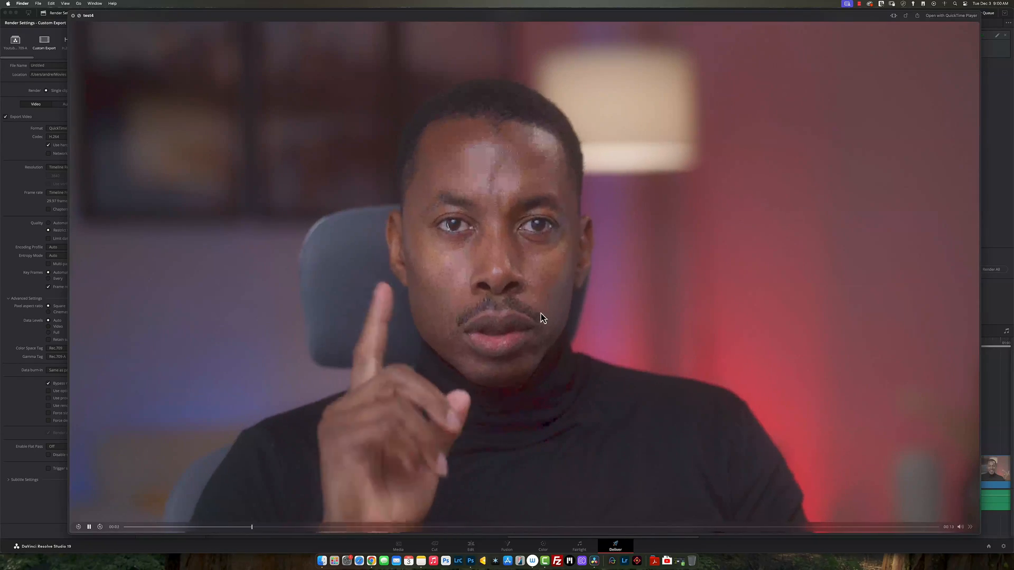
{"action": "left_click", "coordinate": [325, 561]}
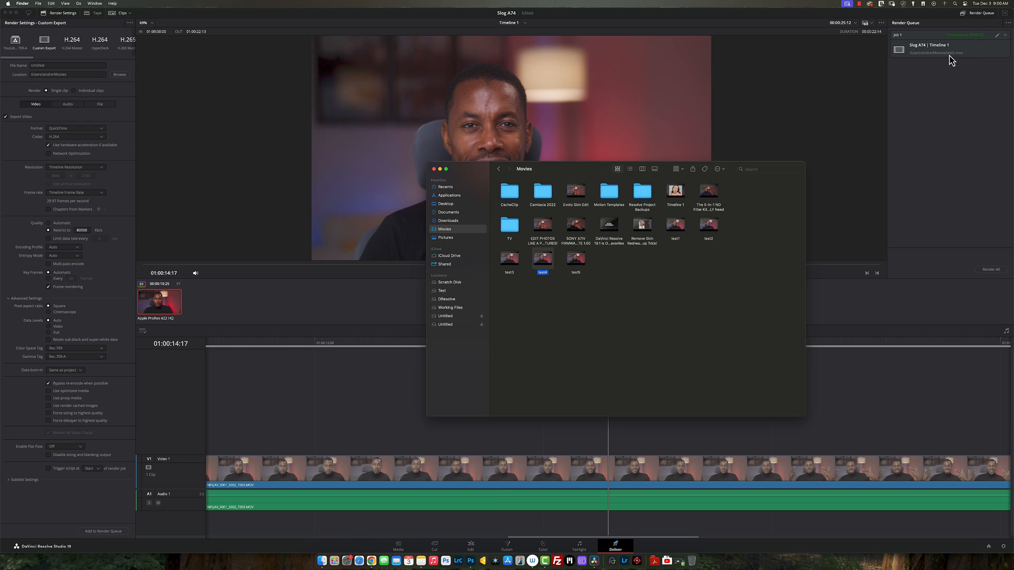
{"action": "mouse_move", "coordinate": [576, 258]}
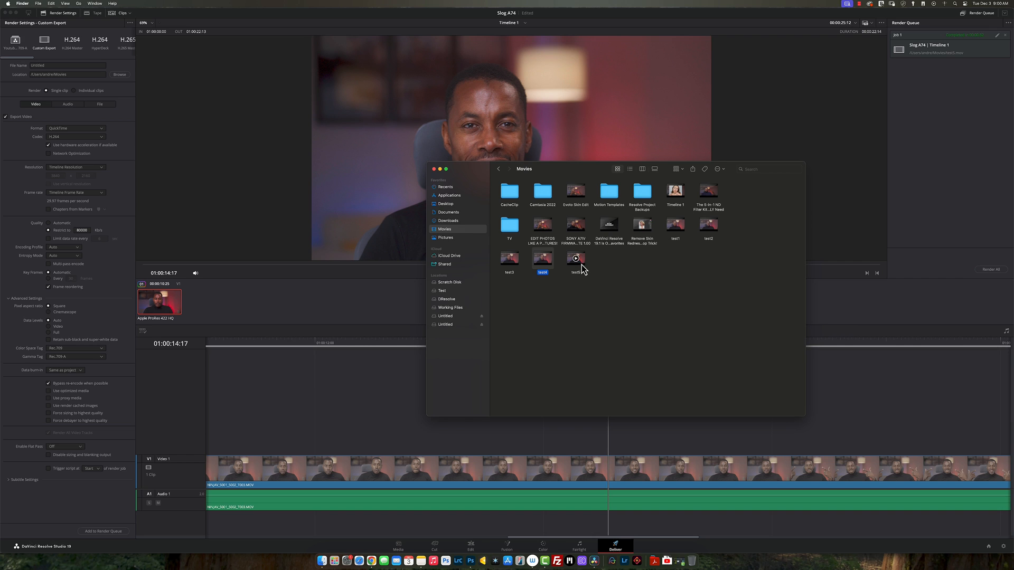